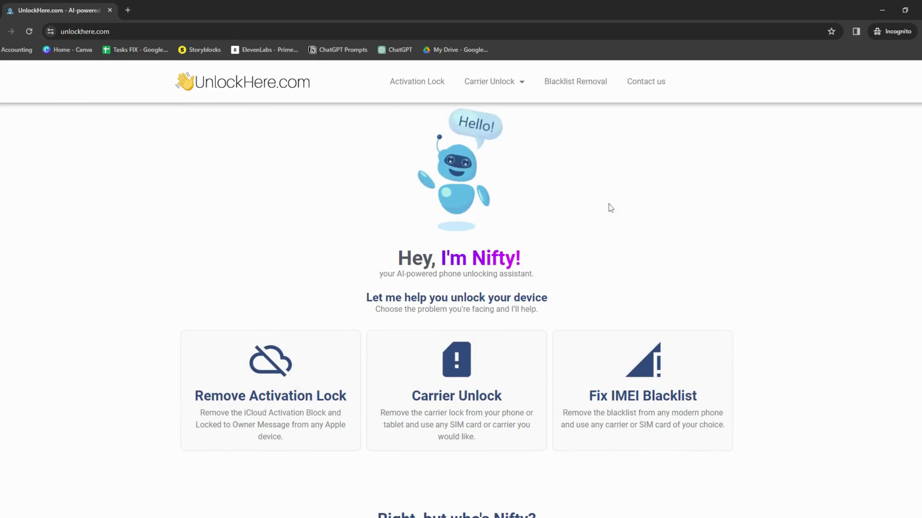
Go from UnlockHere.com to the iUnlock.app iCloud unlock page and reach its free unlock form.
click(494, 80)
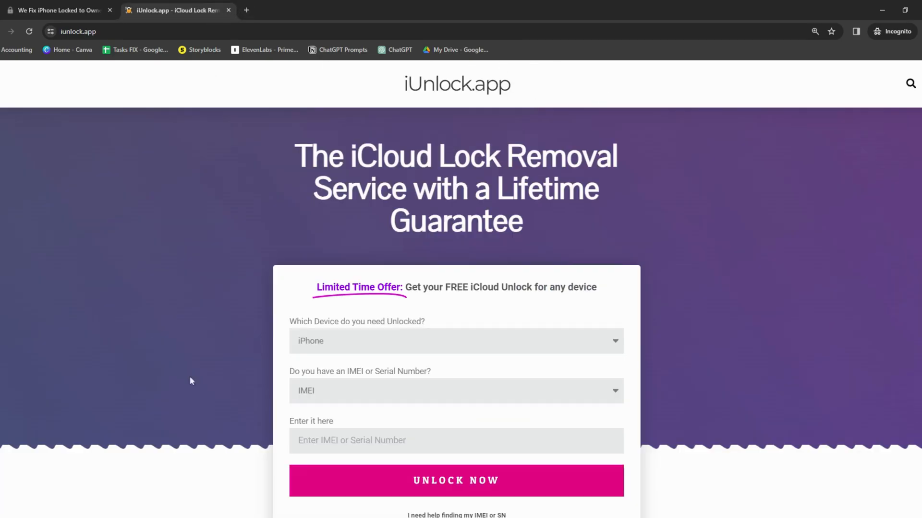
scroll(down, 3)
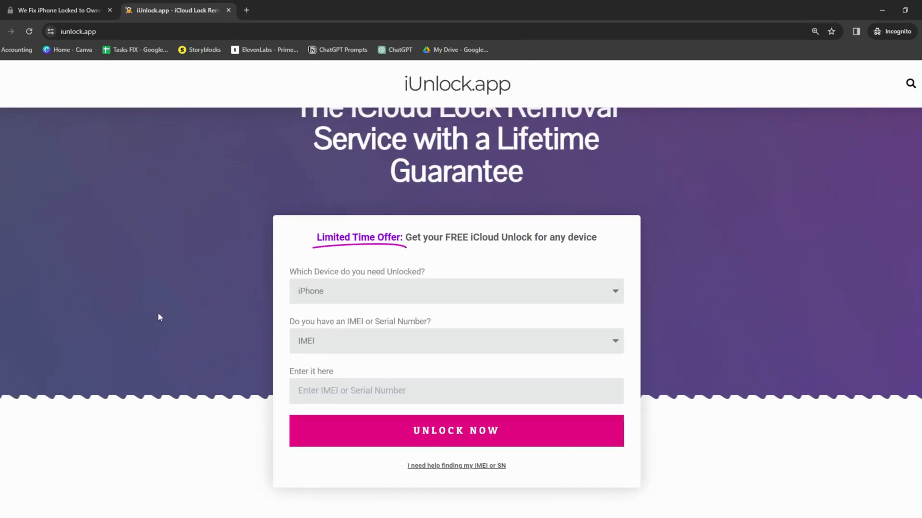
scroll(down, 3)
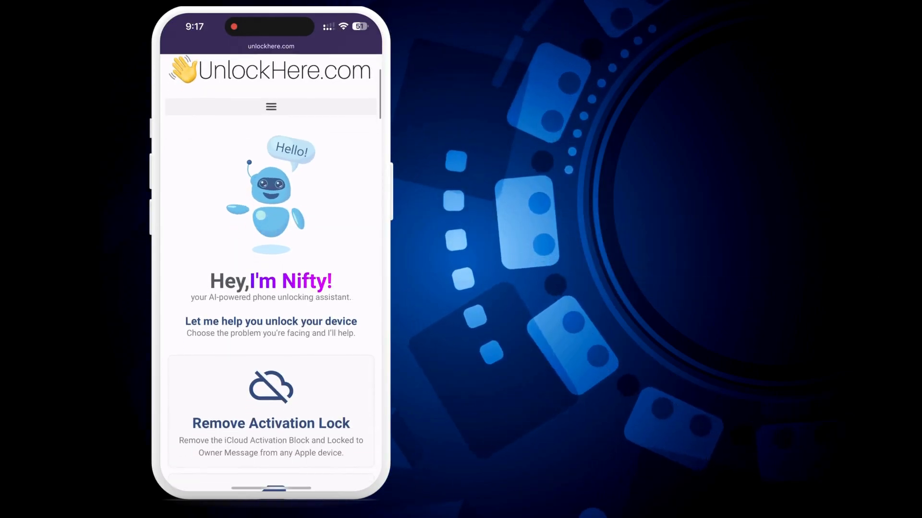
Choose Remove Activation Lock with iPhone as the device, advancing to the IMEI/serial step.
scroll(down, 3)
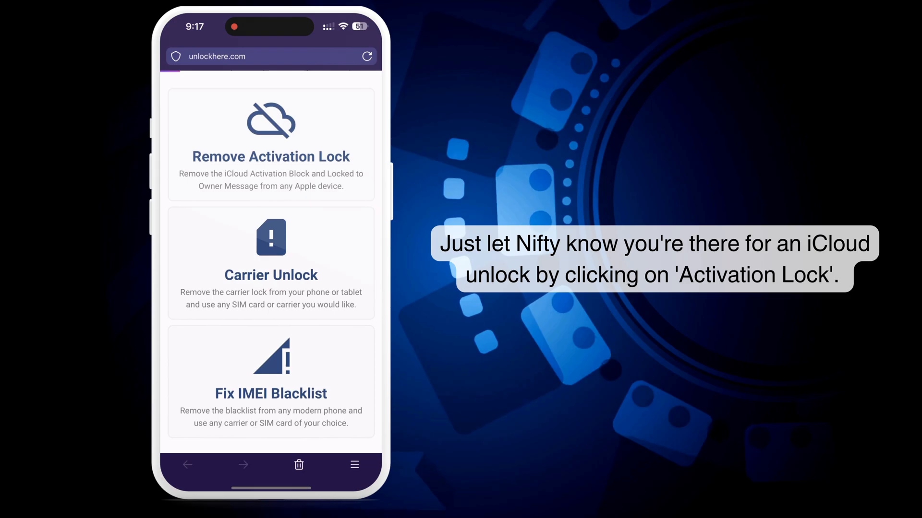
click(271, 156)
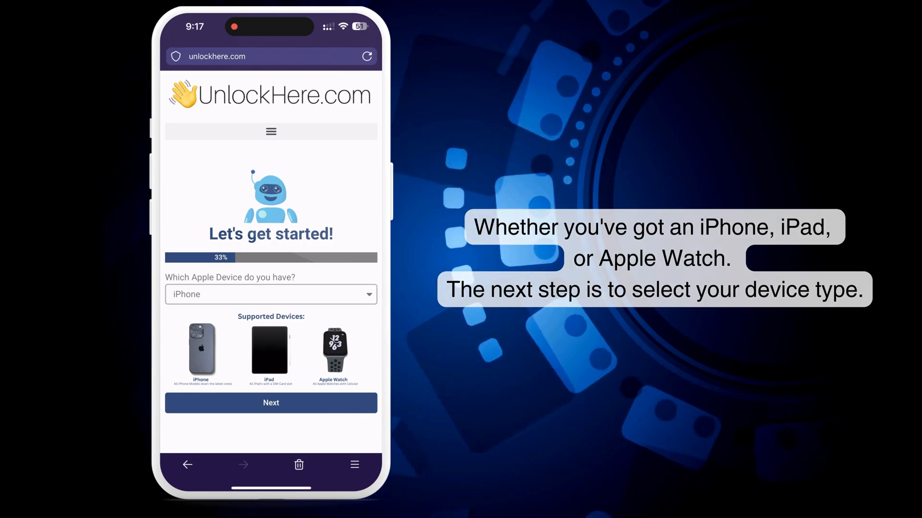
click(271, 402)
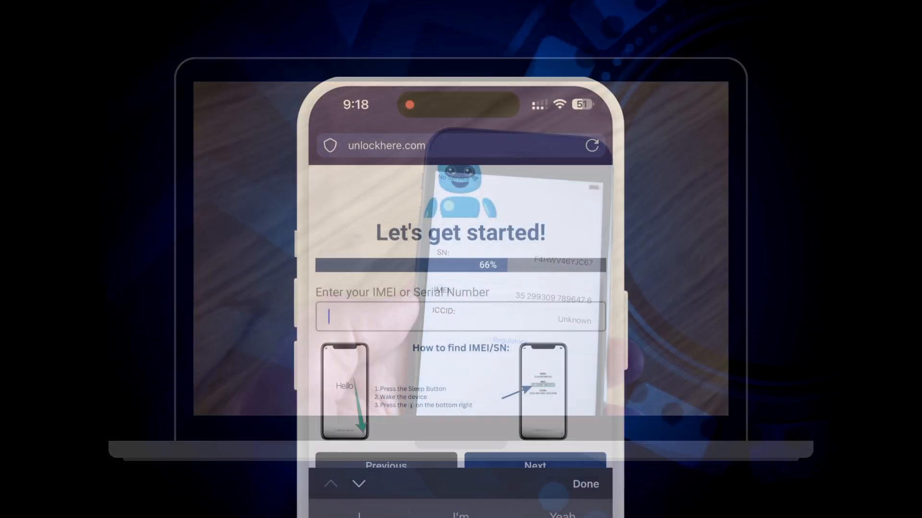
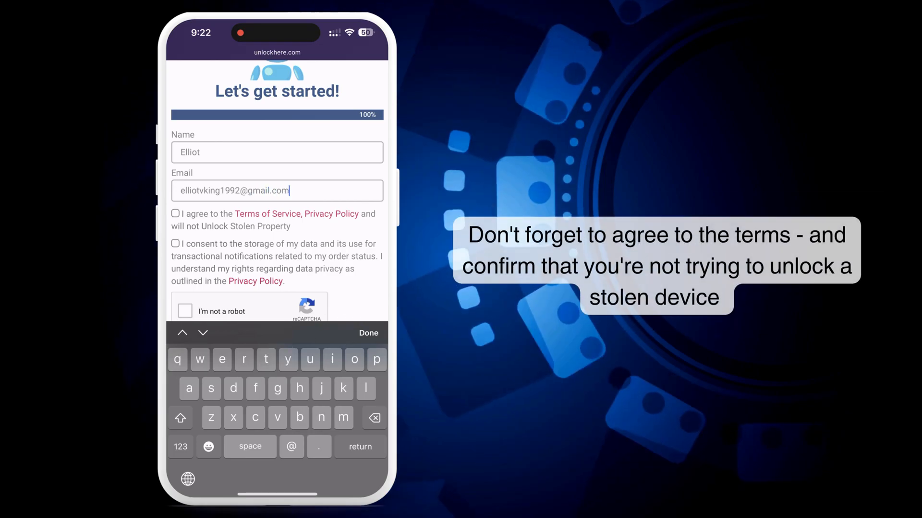
click(369, 333)
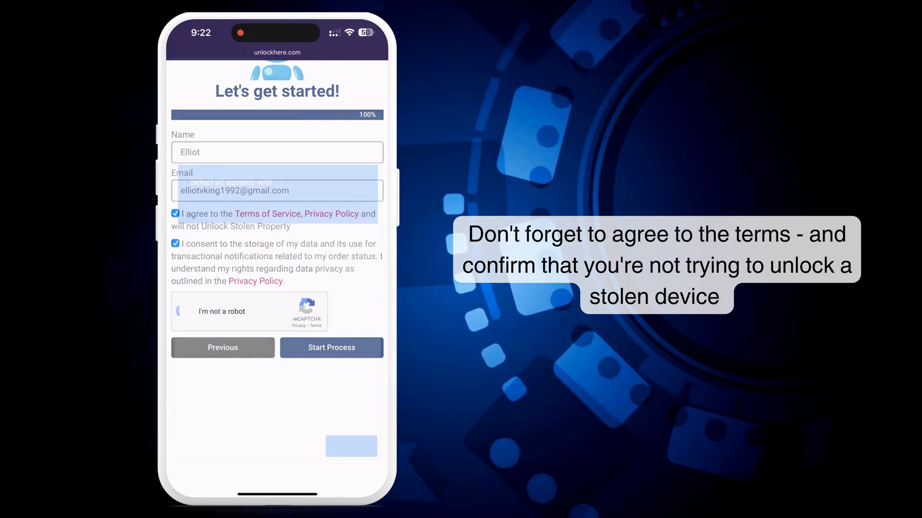
Pass the crosswalk reCAPTCHA and submit the details to start the unlock process.
click(179, 311)
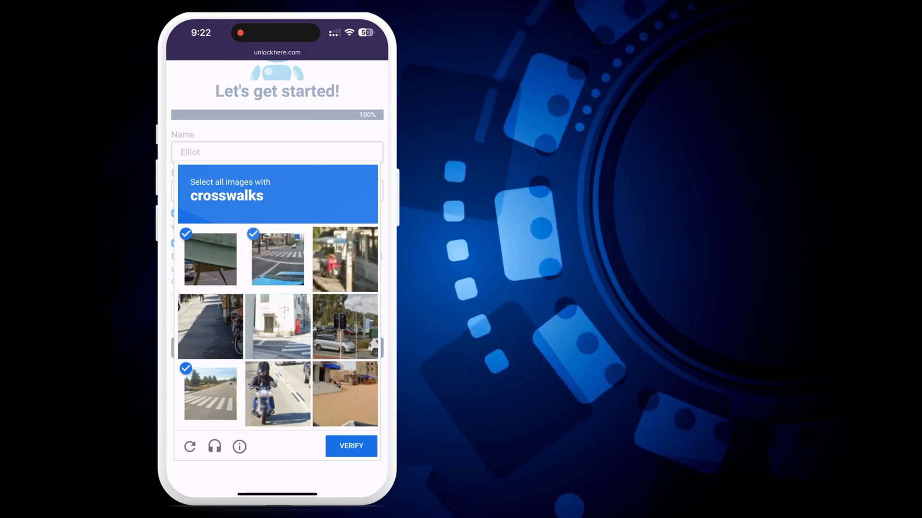
click(351, 445)
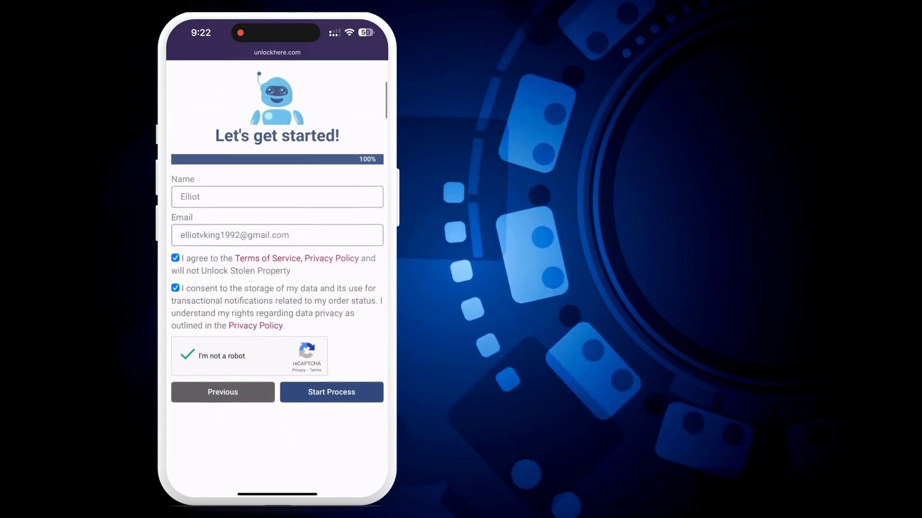
click(331, 392)
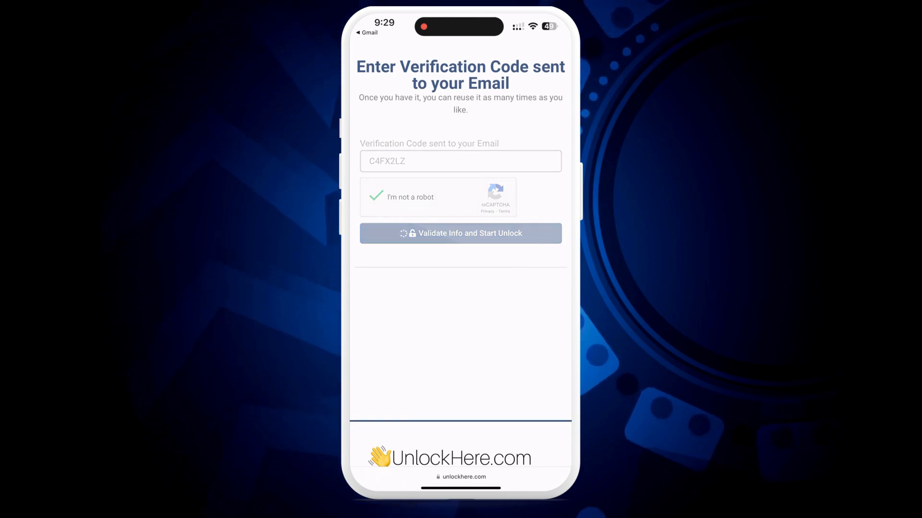
Submit the emailed verification code to validate the order and start the unlock.
click(460, 233)
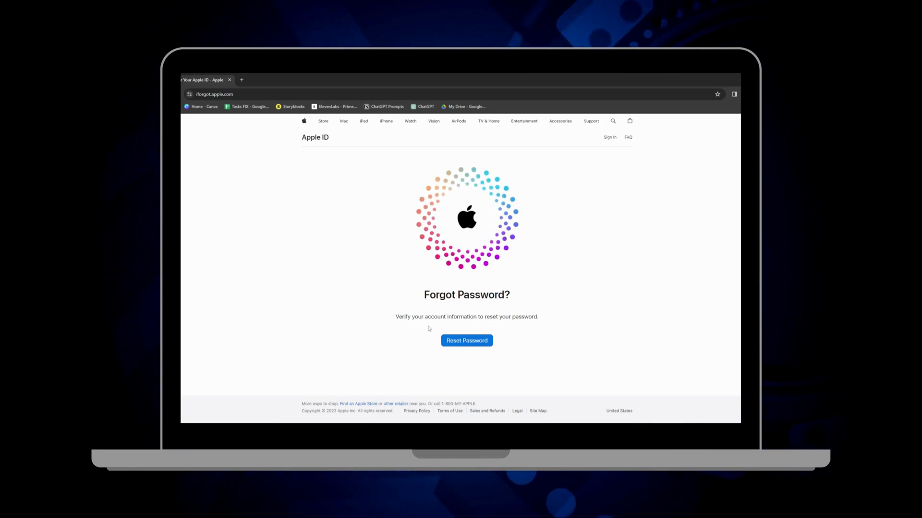
Reset the Apple ID password with captcha 'cZU' and request the unlock instructions by email.
click(467, 341)
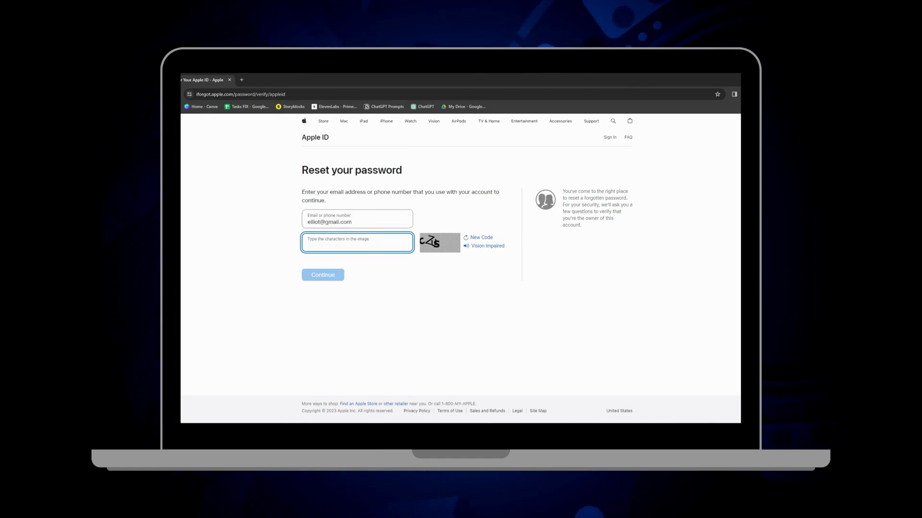
text(cZU)
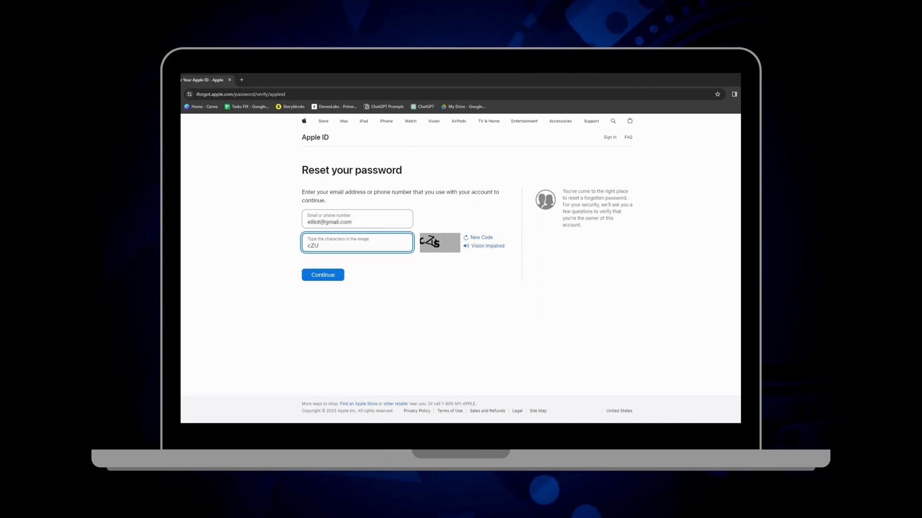
click(322, 275)
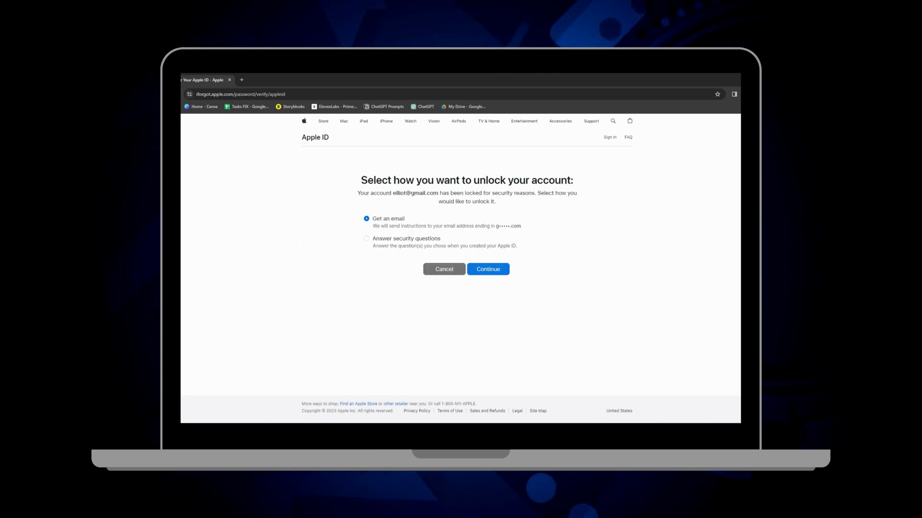
mouse_move(549, 148)
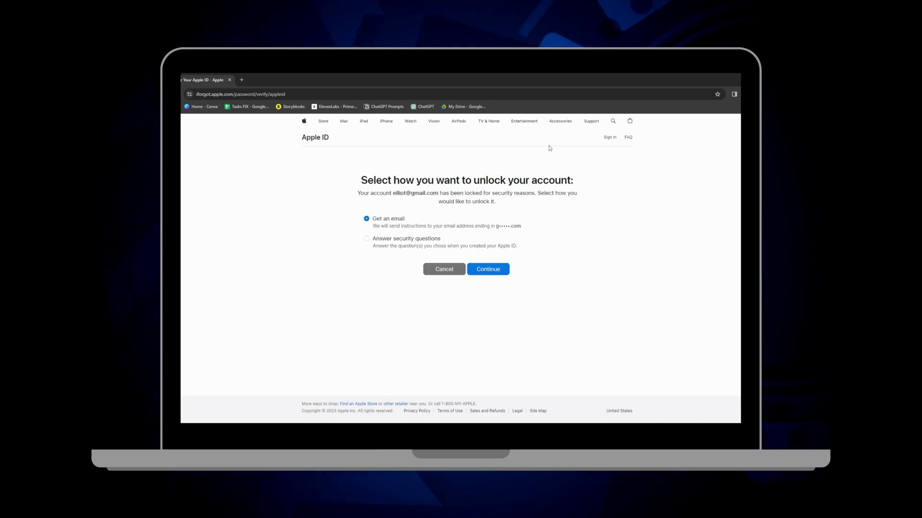
mouse_move(484, 270)
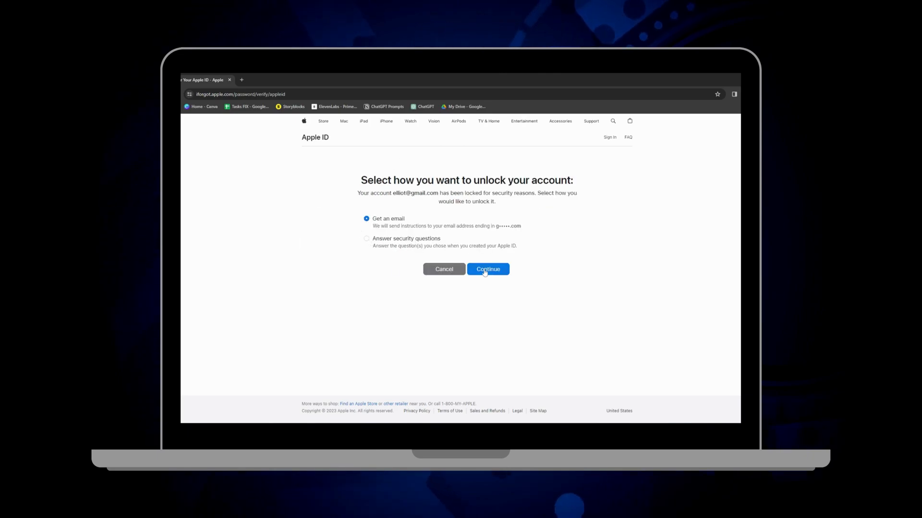
click(487, 269)
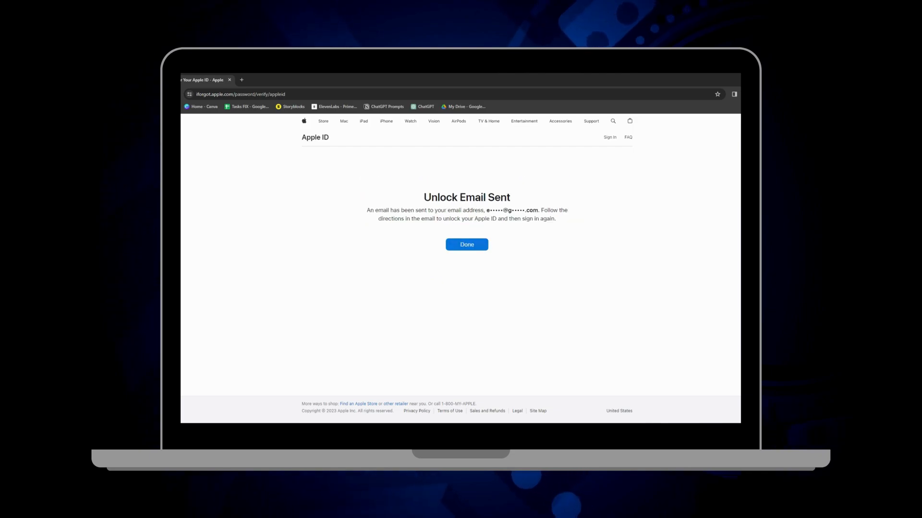